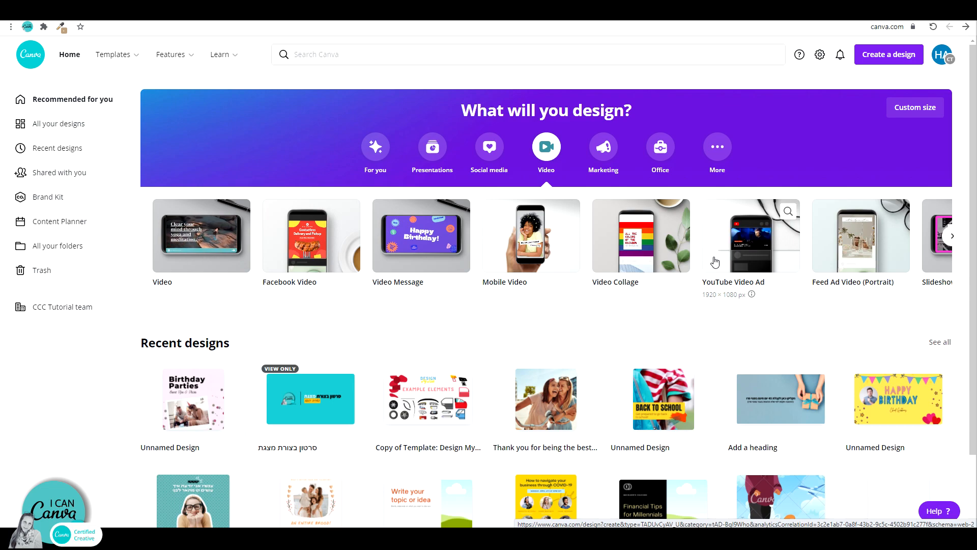
# - Create a new YouTube Video Ad design from the Video section of the home page
pyautogui.click(753, 236)
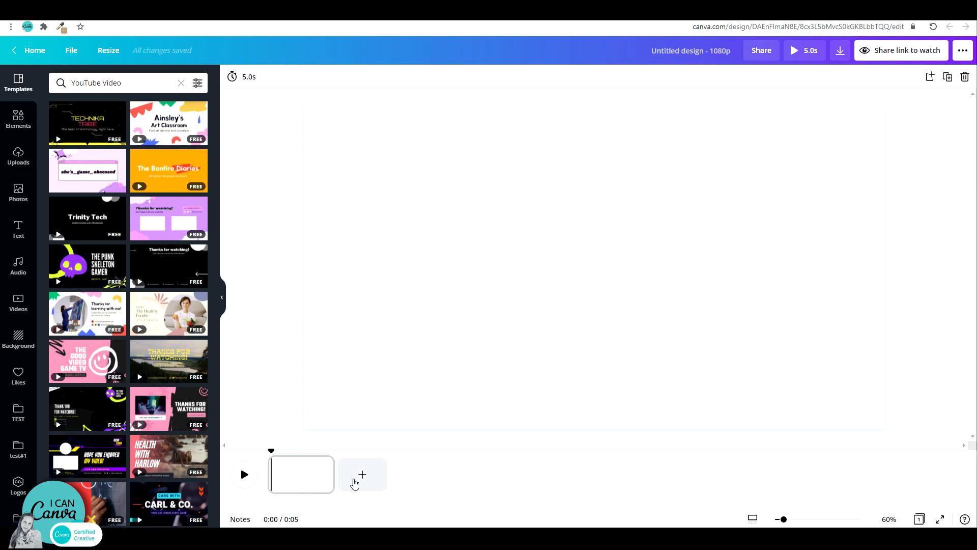
# - Apply all four pages of the Mustard Video Centric YouTube Intro template
pyautogui.scroll(-3)
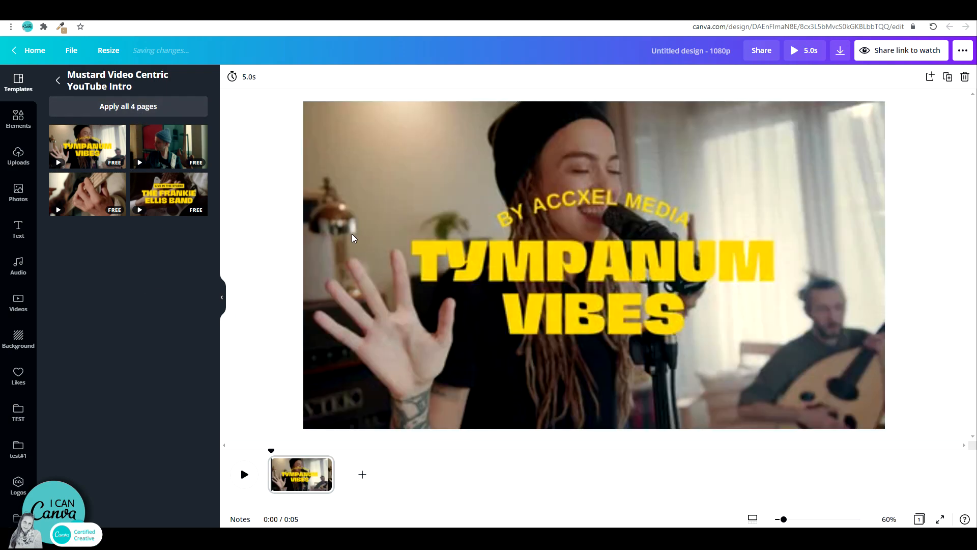
pyautogui.click(128, 106)
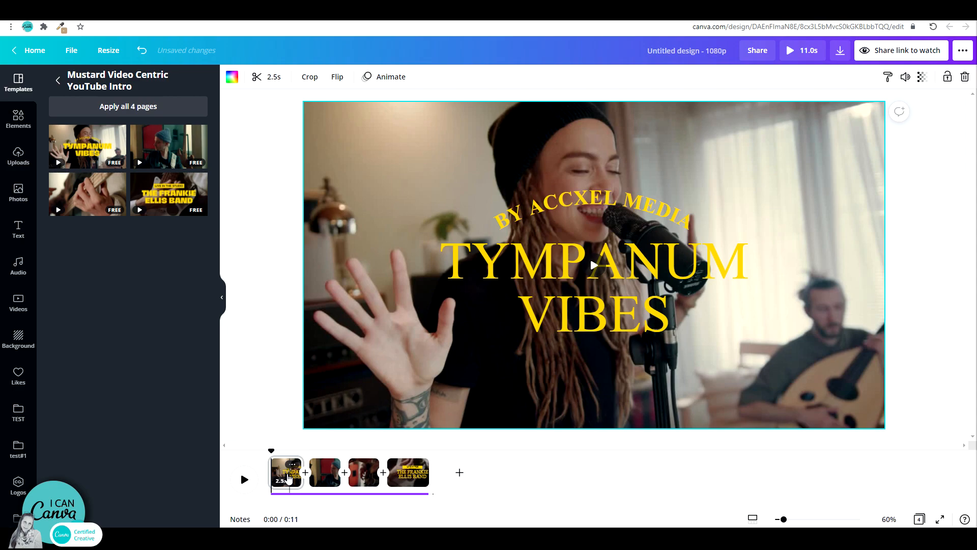
pyautogui.moveTo(305, 472)
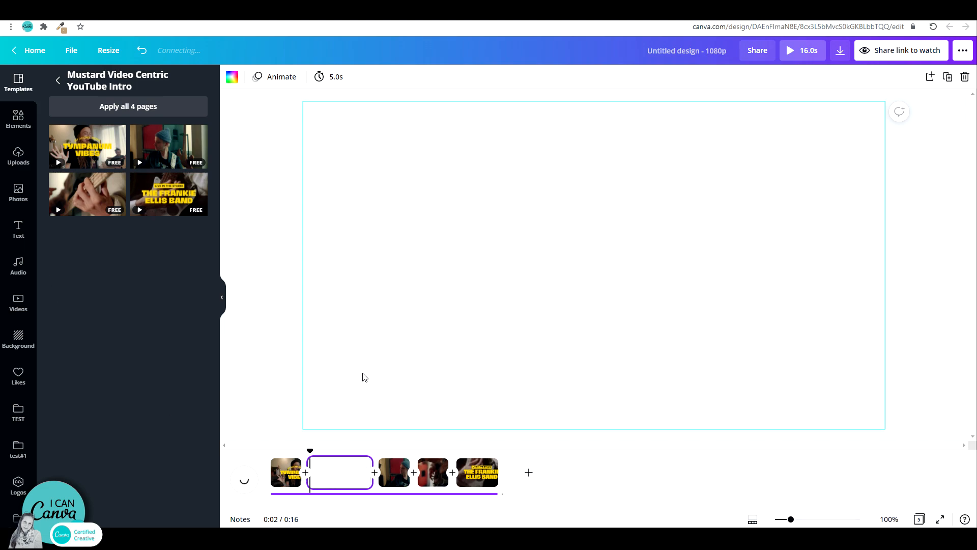
# - Give the Tympanum Vibes title on the new page the Drift text animation
pyautogui.click(232, 77)
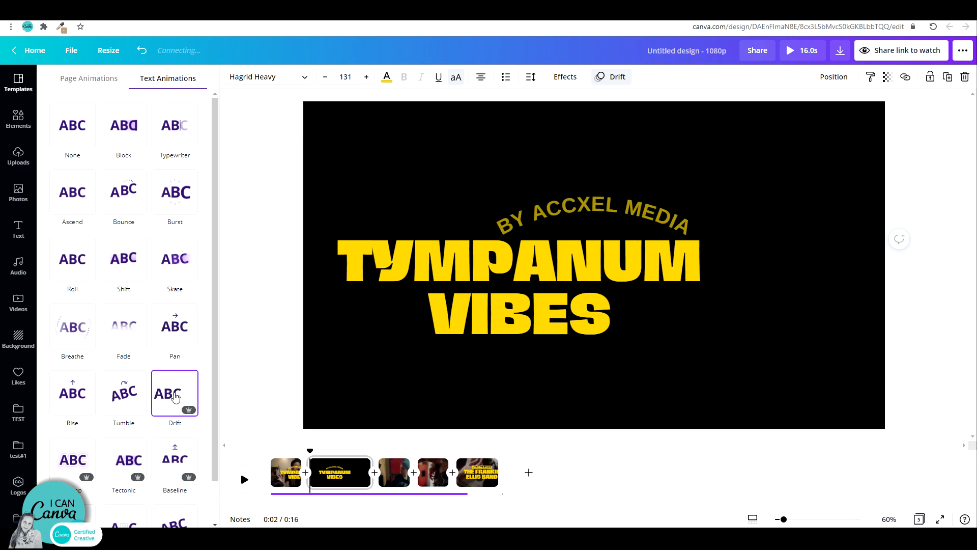
pyautogui.click(175, 124)
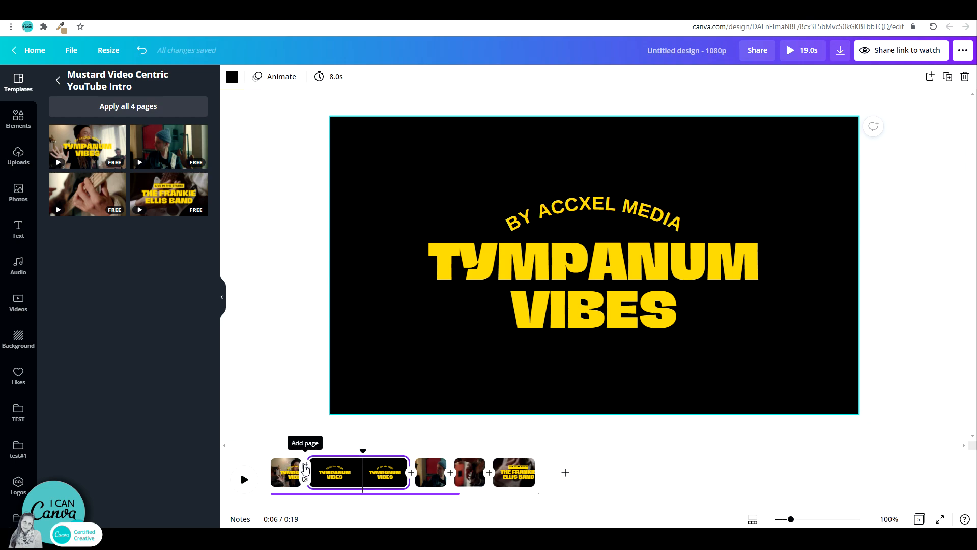
# - Try the Slide and Dissolve transitions between the first two pages
pyautogui.click(305, 466)
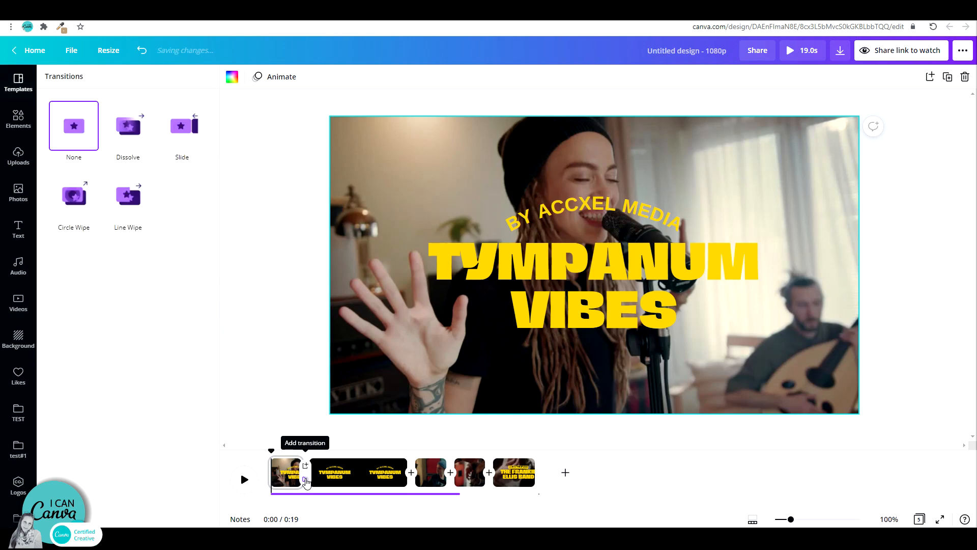
pyautogui.click(181, 125)
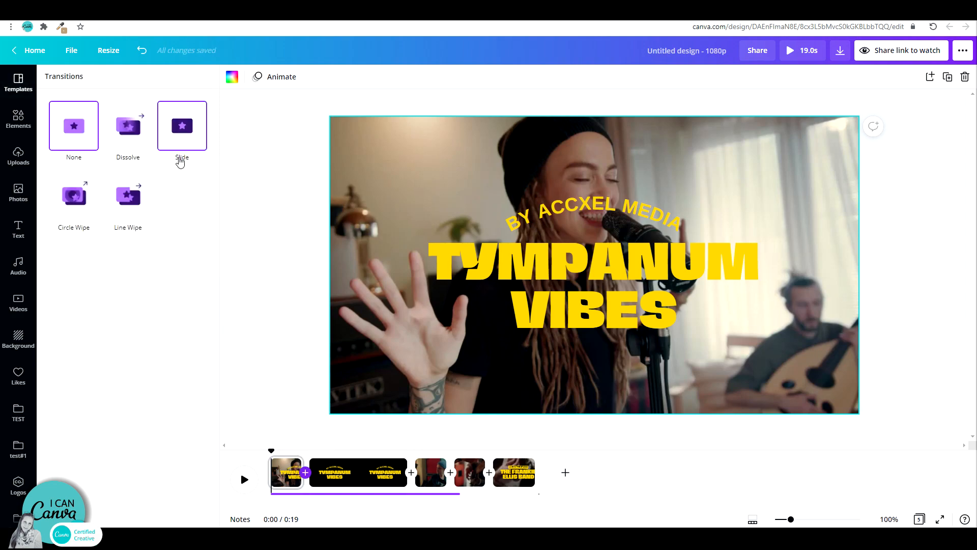
pyautogui.click(128, 125)
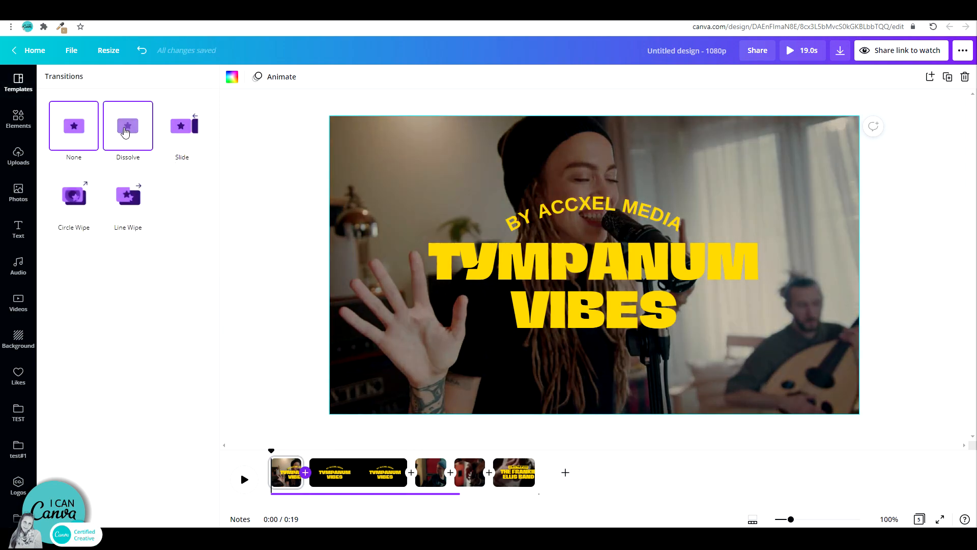
pyautogui.click(181, 126)
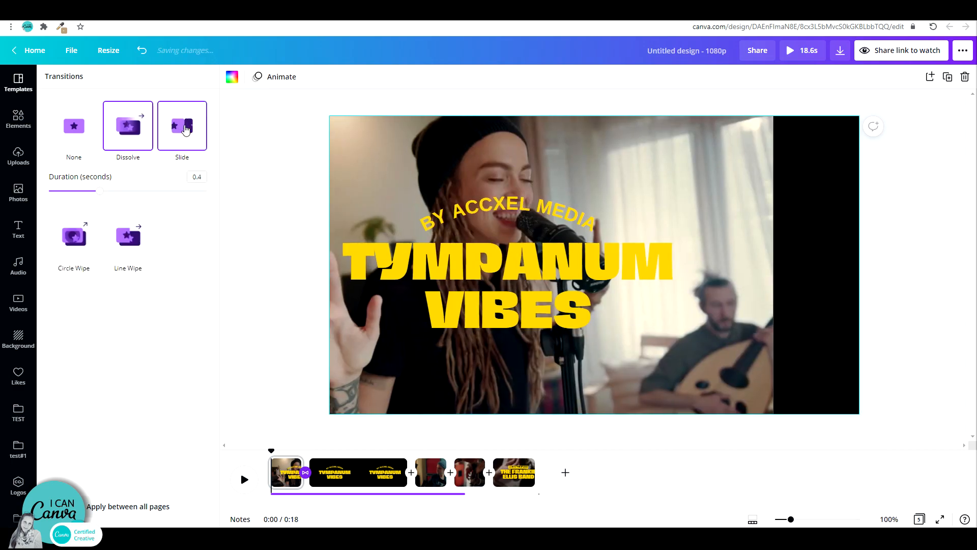
pyautogui.click(181, 126)
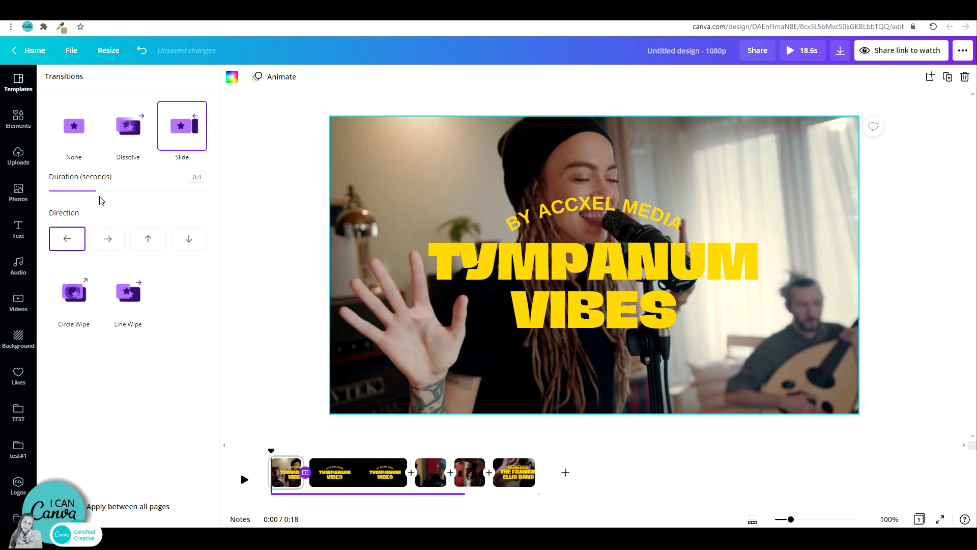
# - Set a 0.6-second Circle Wipe transition, then start a transition after the title page
pyautogui.moveTo(73, 191); pyautogui.dragTo(125, 190)
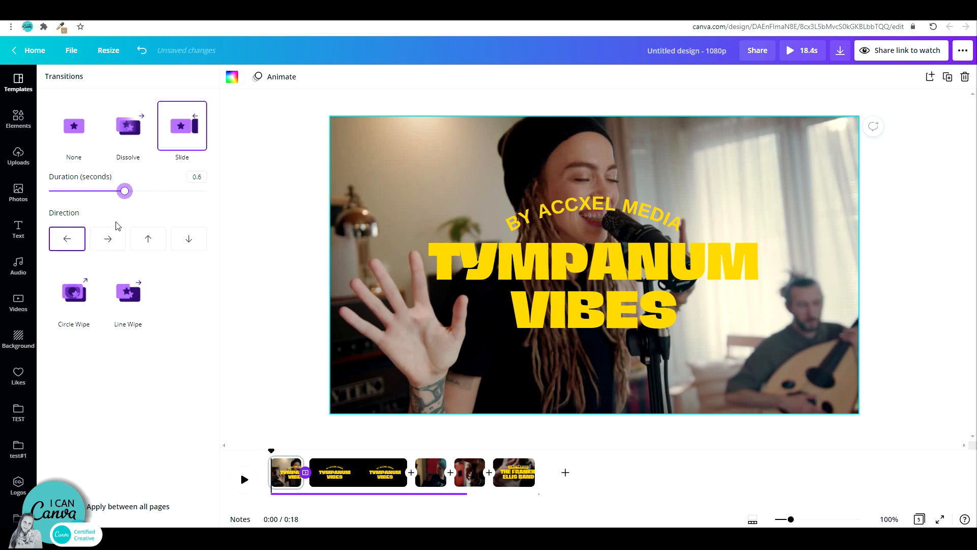
pyautogui.click(128, 196)
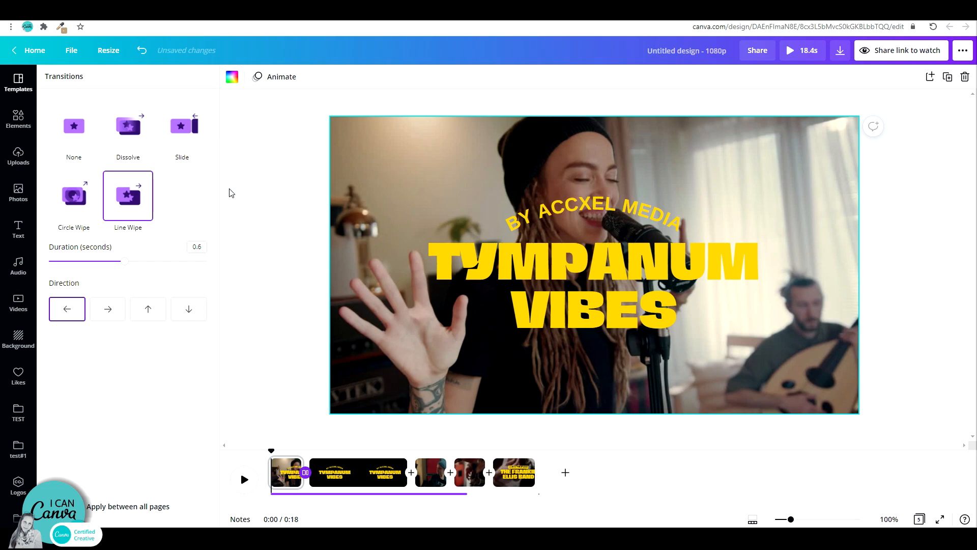
pyautogui.click(73, 196)
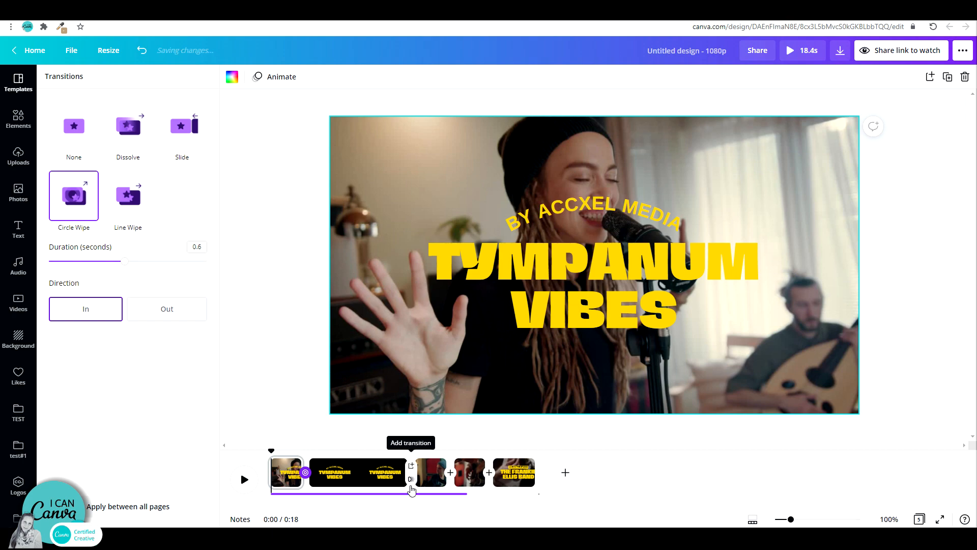
pyautogui.click(73, 125)
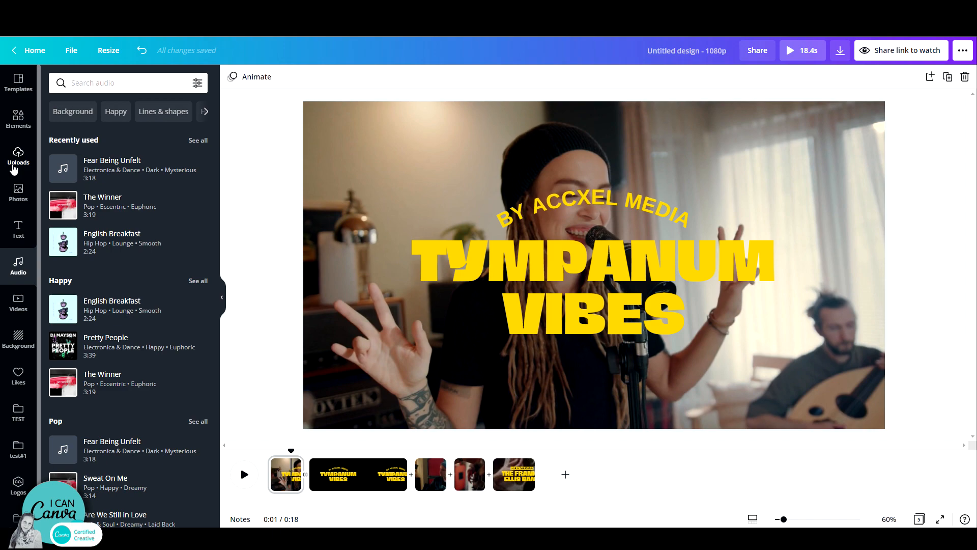
pyautogui.moveTo(19, 158)
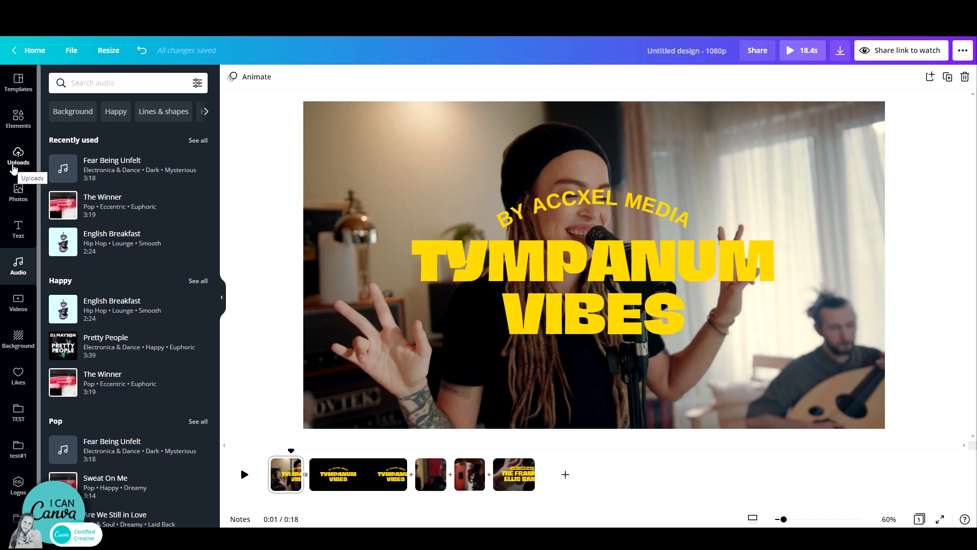
pyautogui.moveTo(18, 193)
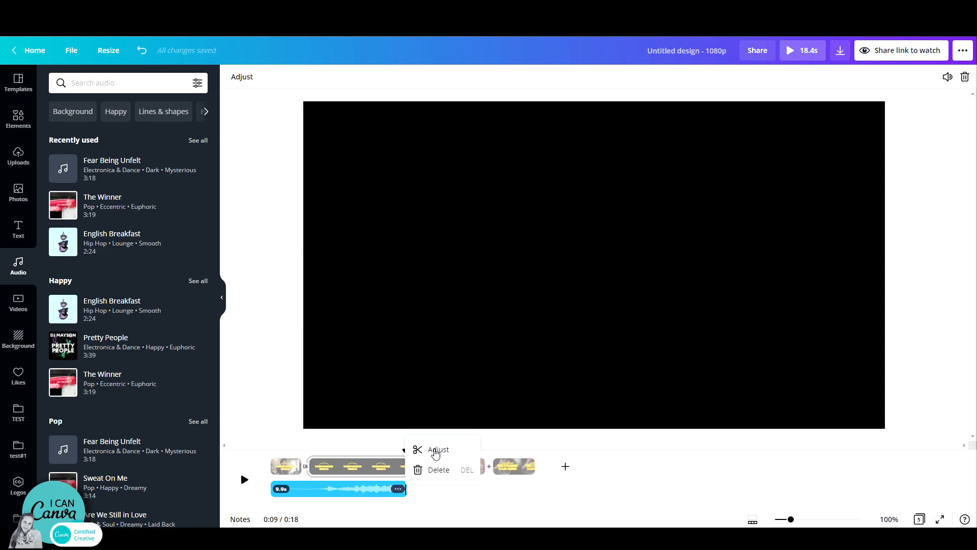
# - Adjust the music track's timing and play back the intro preview
pyautogui.click(438, 450)
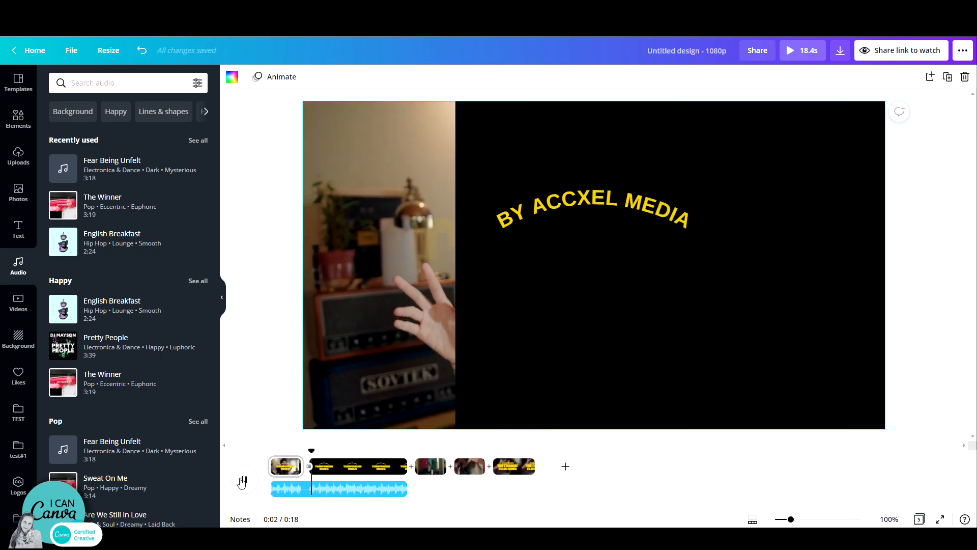
pyautogui.click(357, 466)
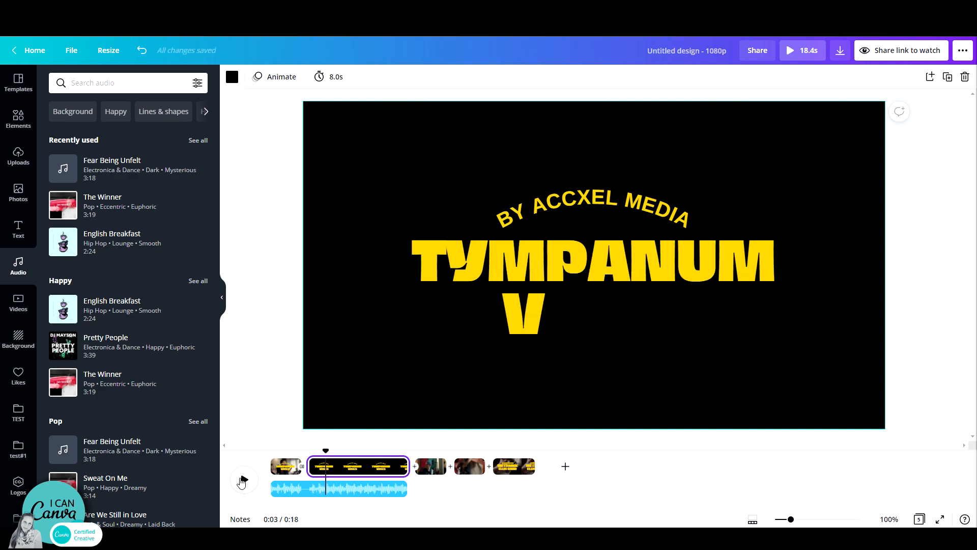